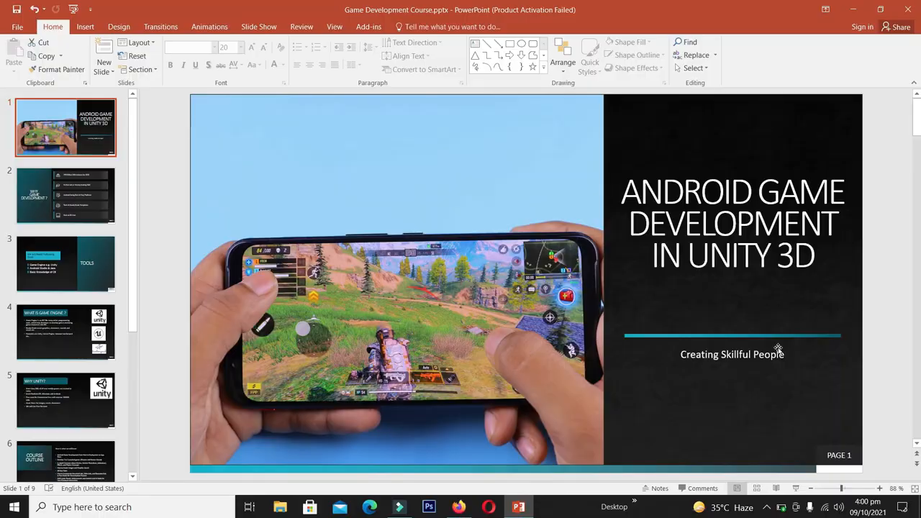
Step: Go to slide 2, 'Why Game Development?', with its five reasons
click(64, 196)
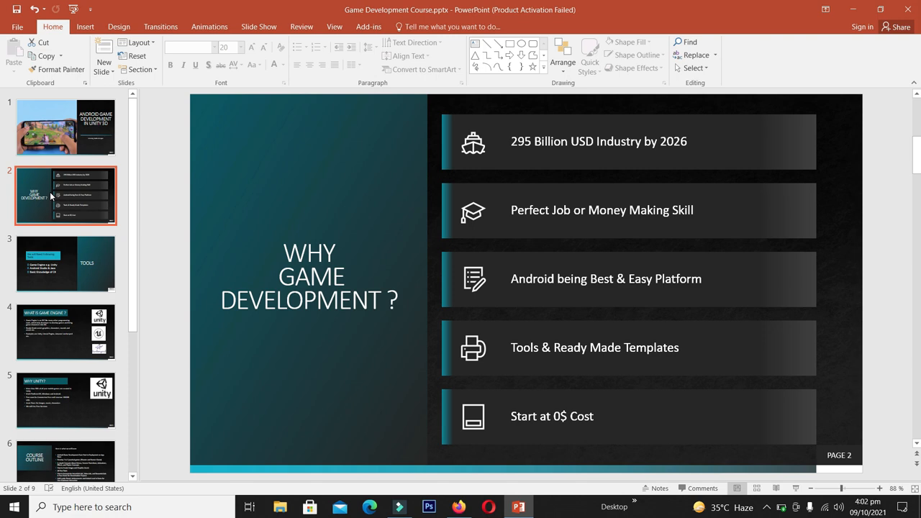
click(64, 264)
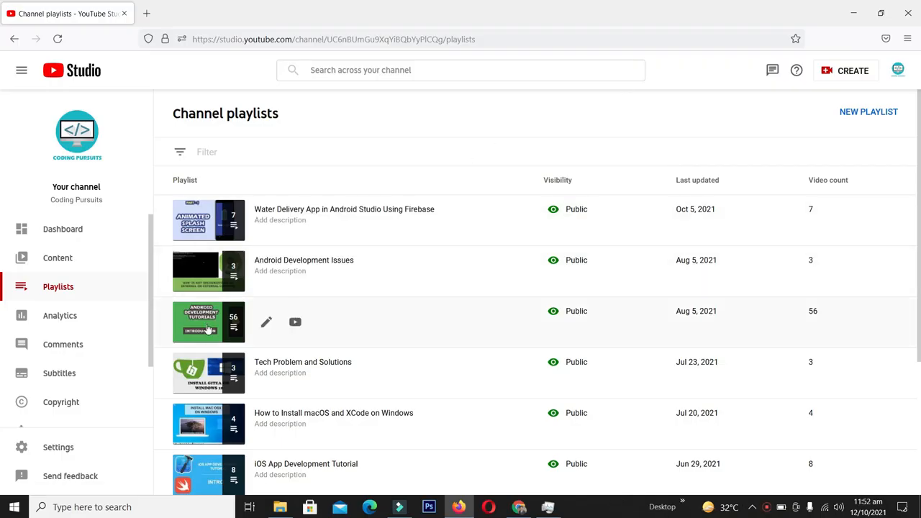
Step: Return to the deck's slide 3, 'Tools', listing Unity, Android Studio with Java, and C#
click(294, 322)
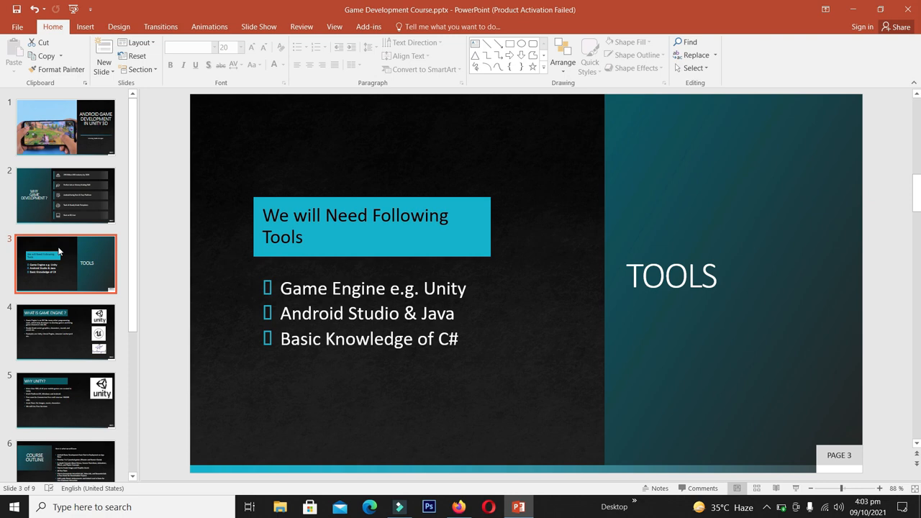
mouse_move(38, 303)
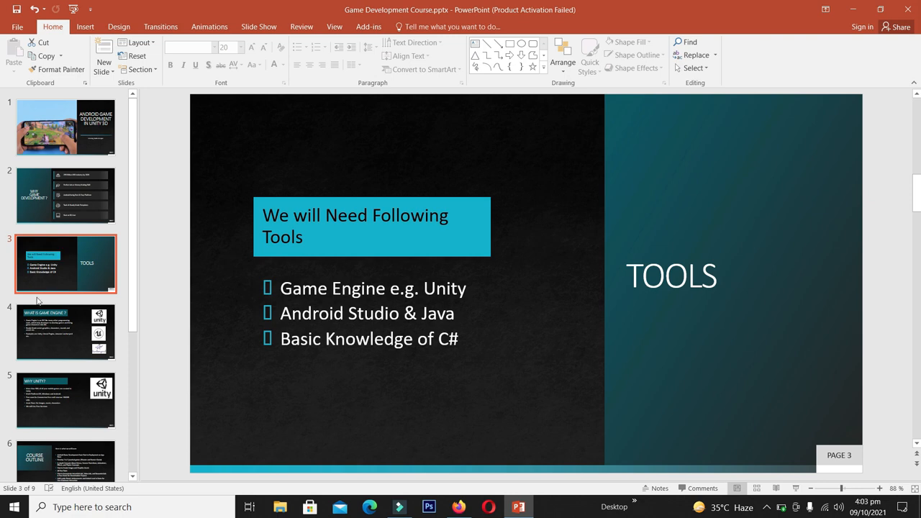
Step: Show slide 4, 'What Is Game Engine?', naming Unity, Unreal Engine and Amazon Lumberyard
click(64, 334)
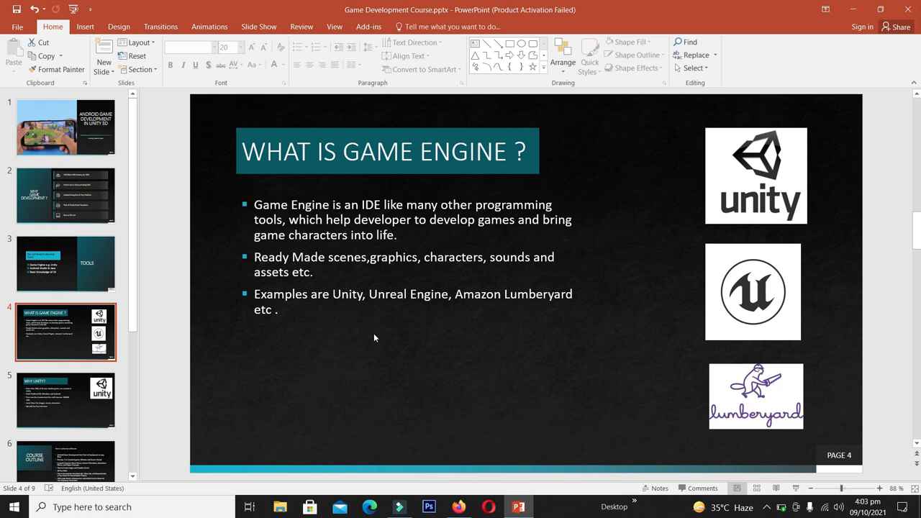
mouse_move(625, 278)
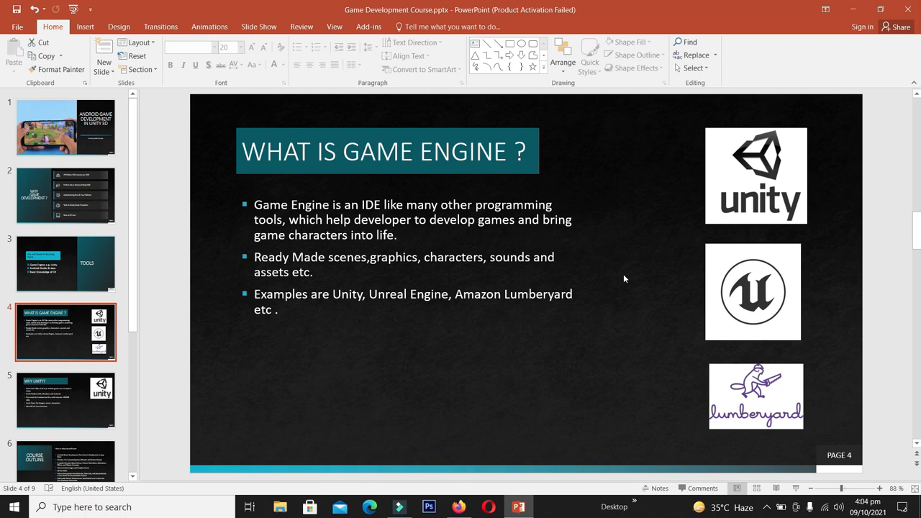
click(65, 399)
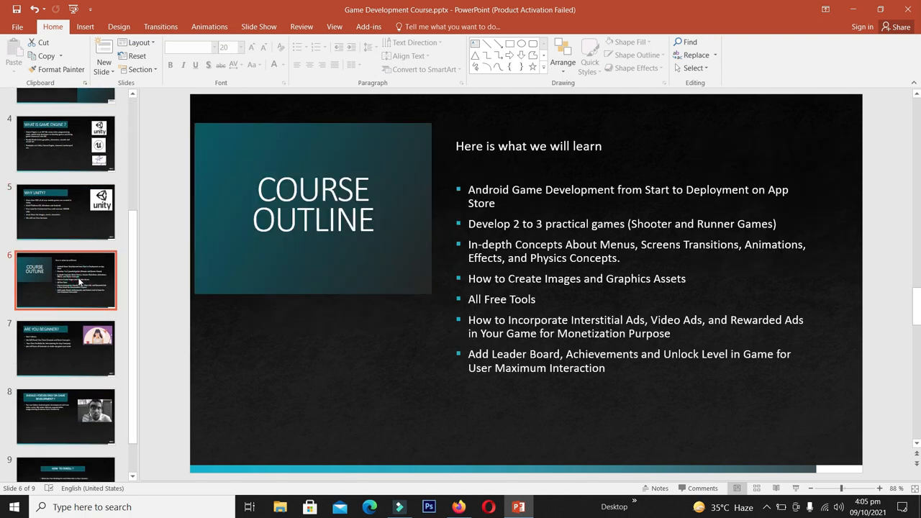
mouse_move(382, 312)
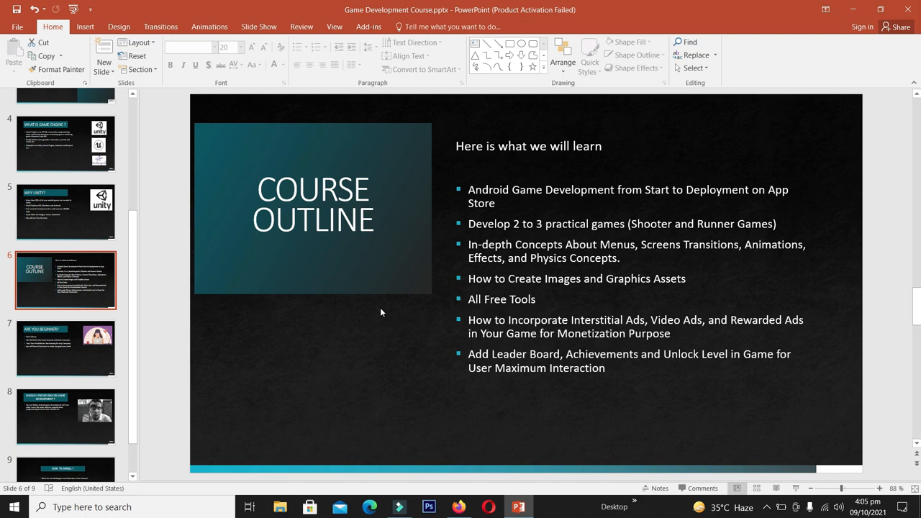